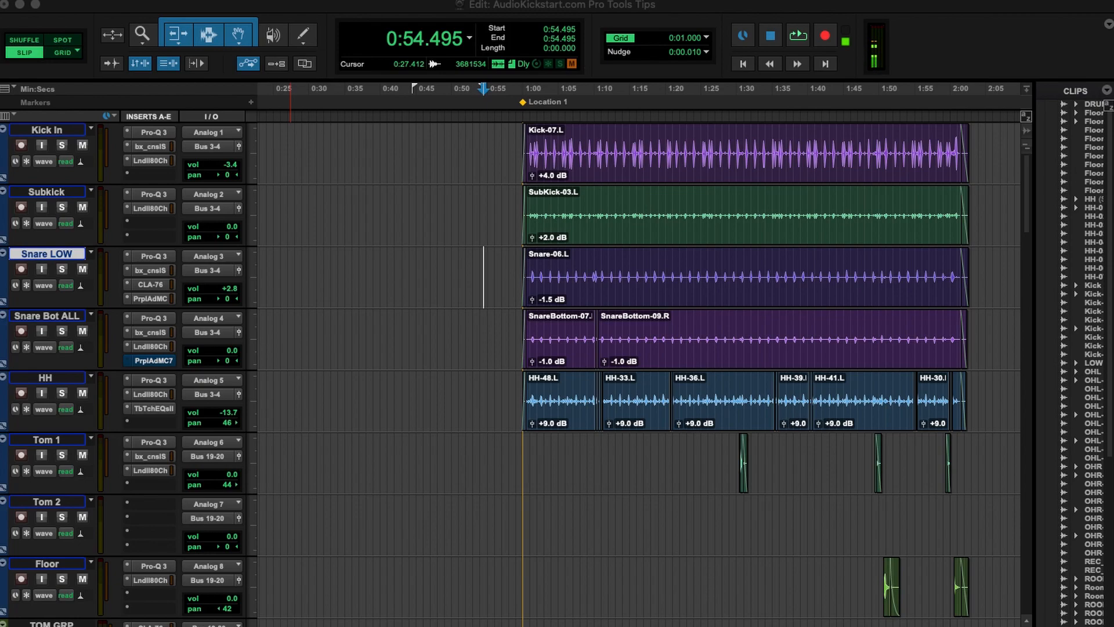
mouse_move(640, 214)
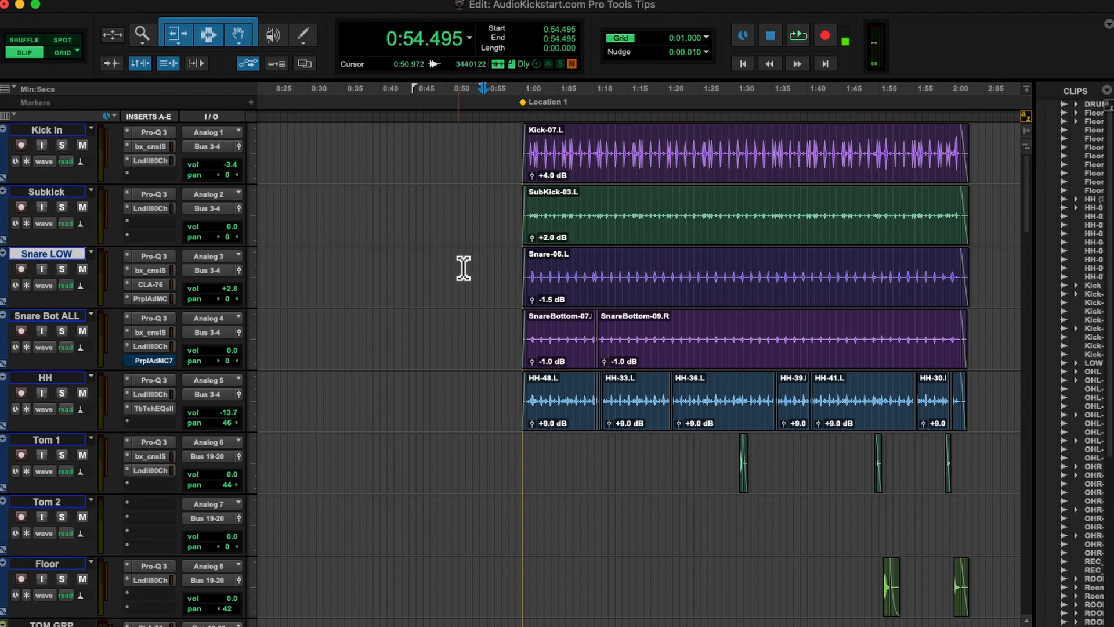
click(43, 4)
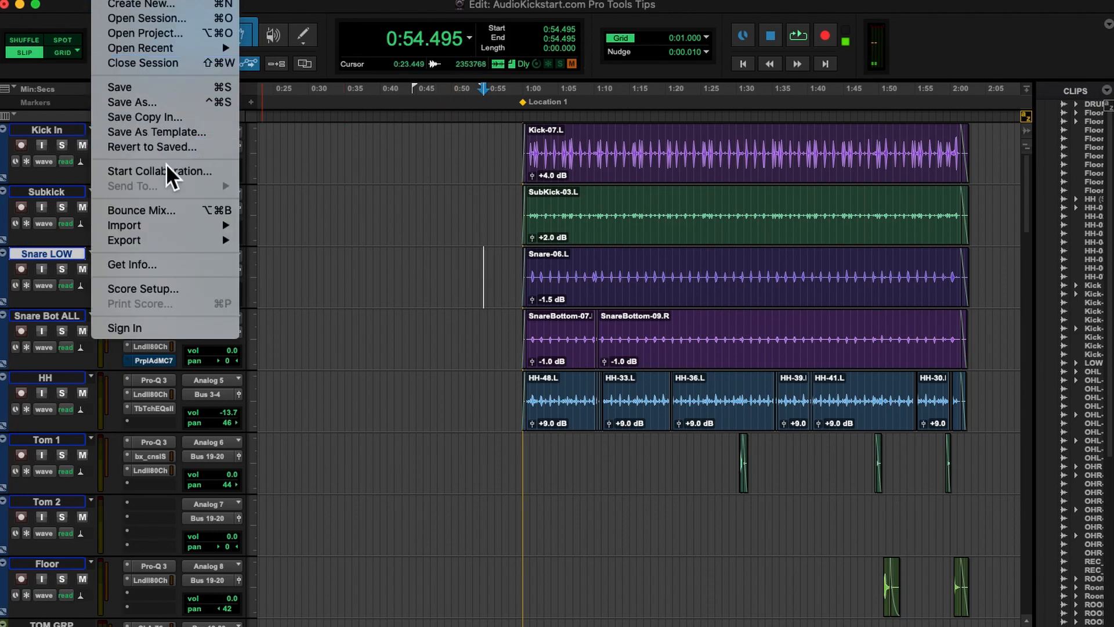
click(141, 210)
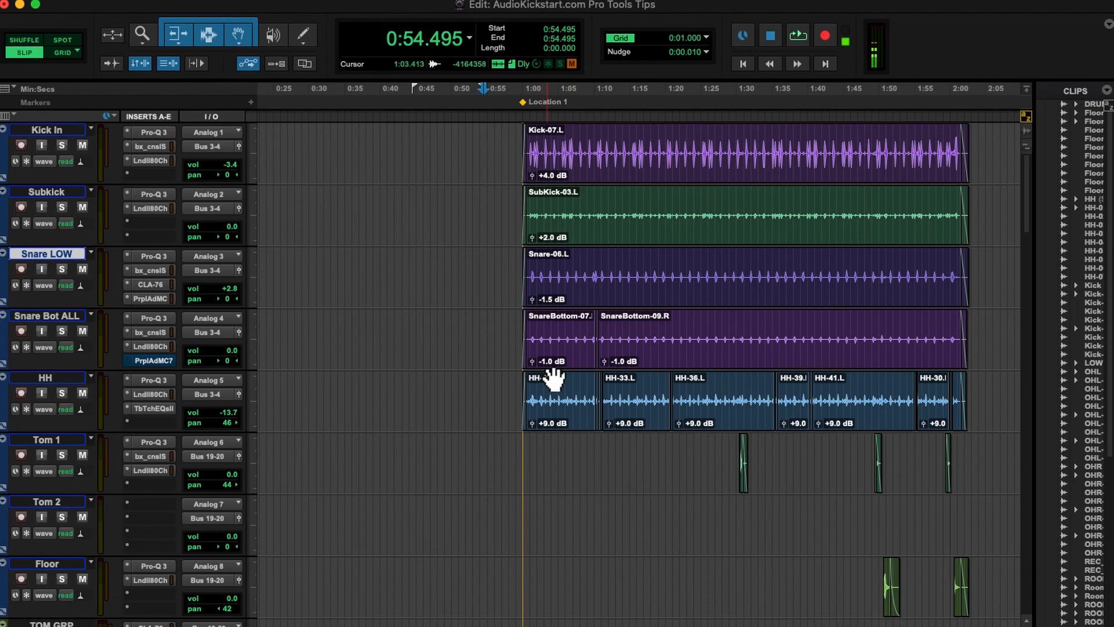
key(alt+cmd+b)
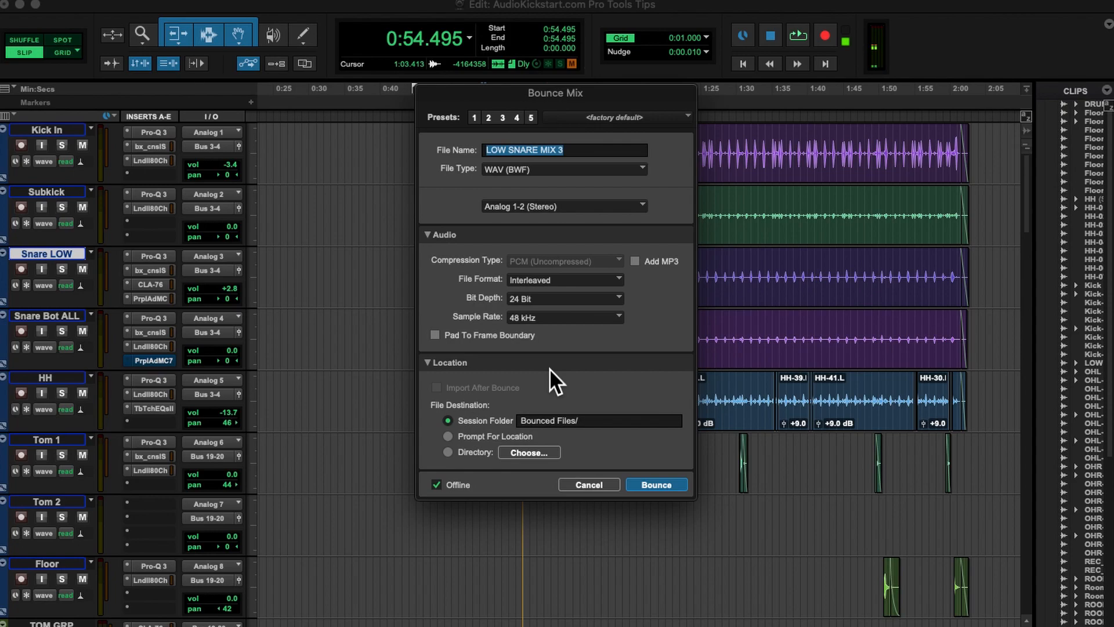
mouse_move(493, 256)
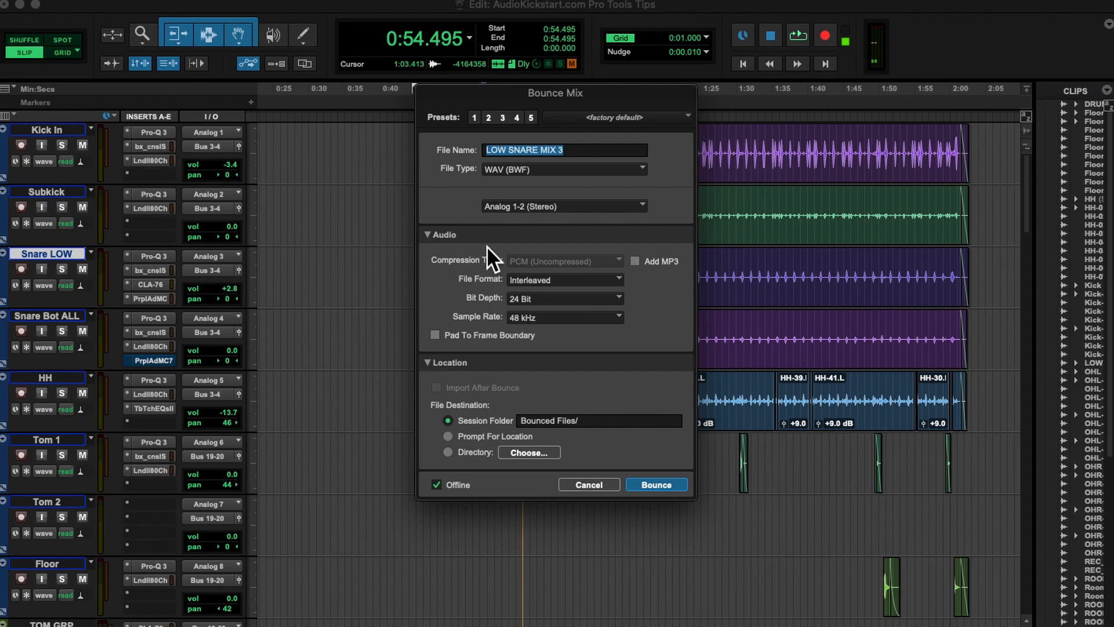
click(655, 485)
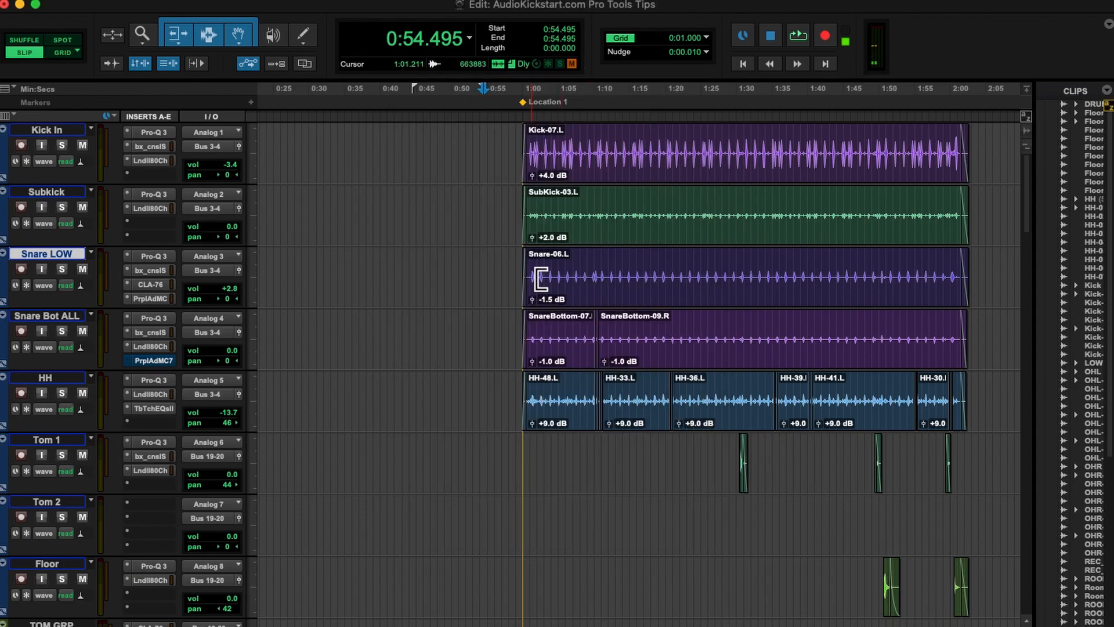